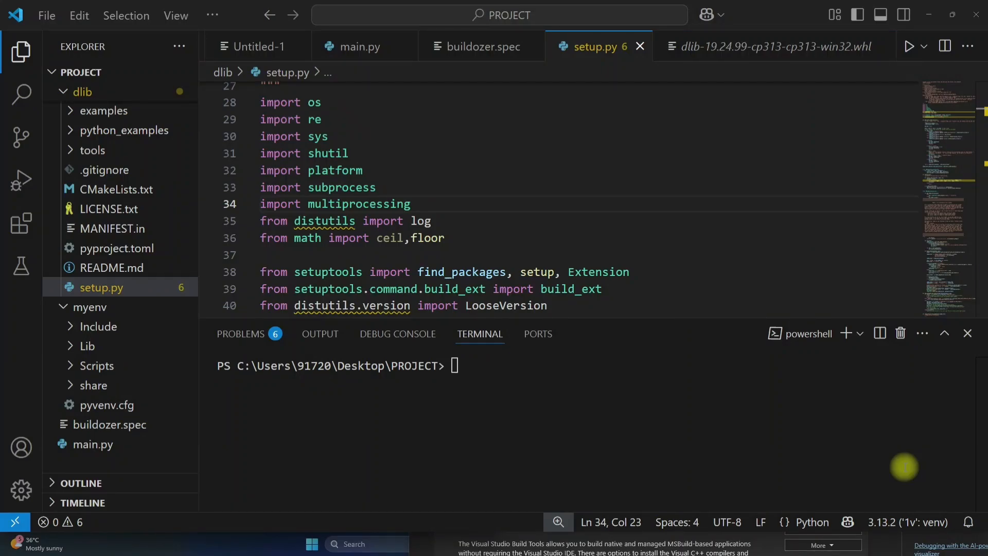
# Run python --version in the PowerShell terminal, confirming Python 3.13.2
pyautogui.write('p')
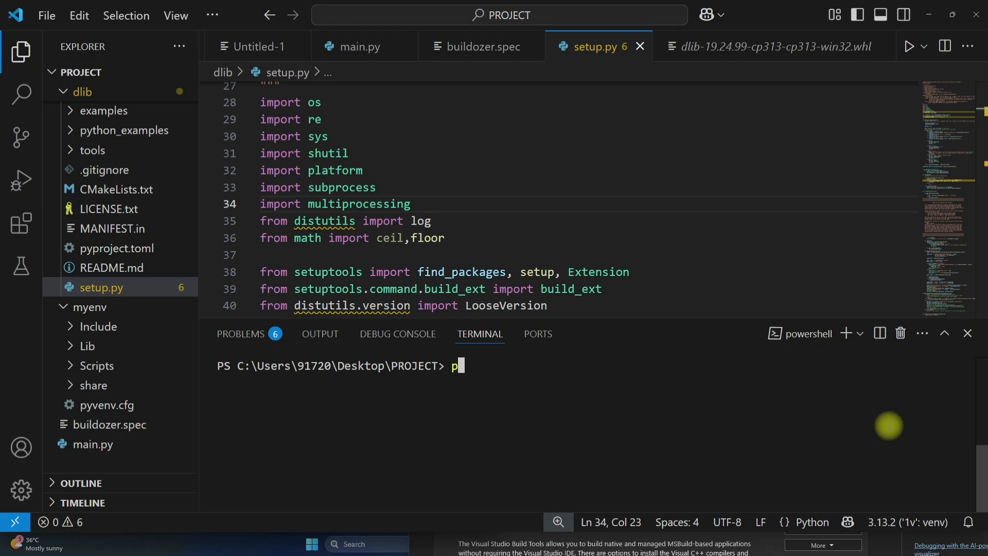
pyautogui.write('ython --version')
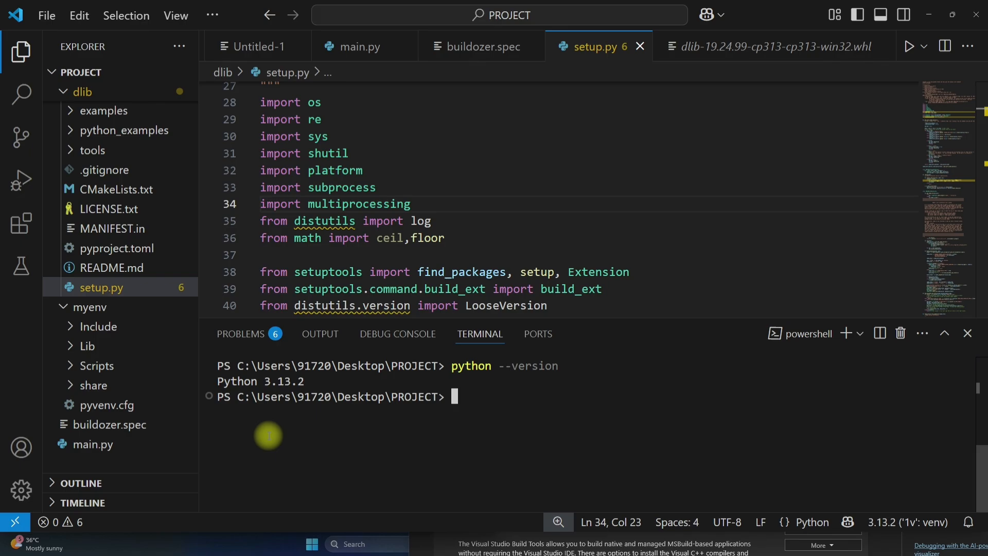
pyautogui.moveTo(875, 453)
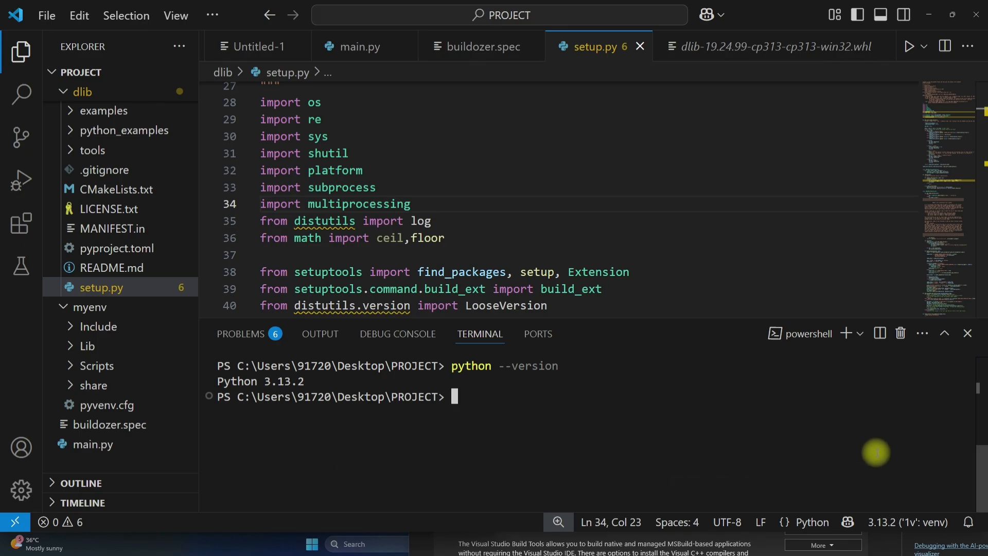
# Compose pip install with the GitHub dlib-19.24.99 cp313 wheel URL, not yet run
pyautogui.write('pip in')
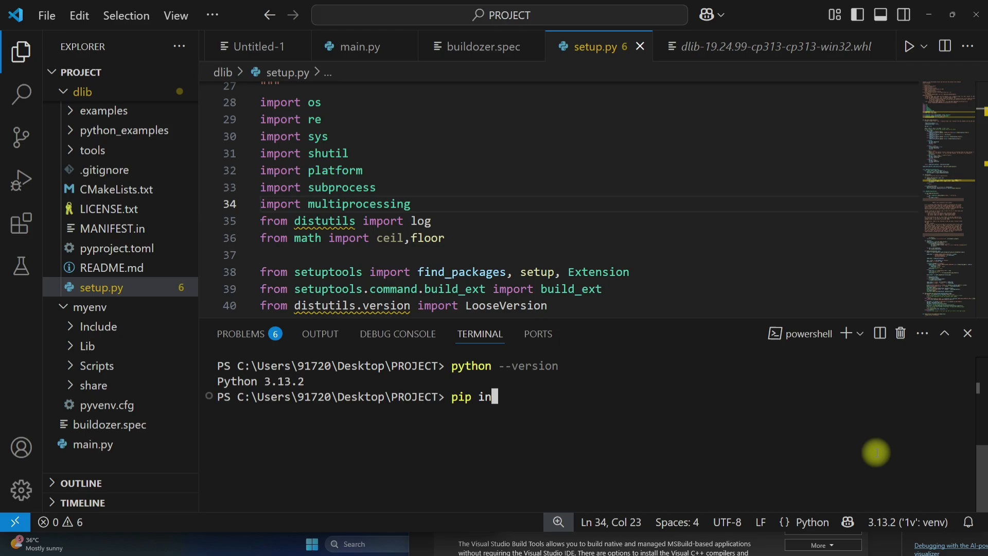
pyautogui.write('stall')
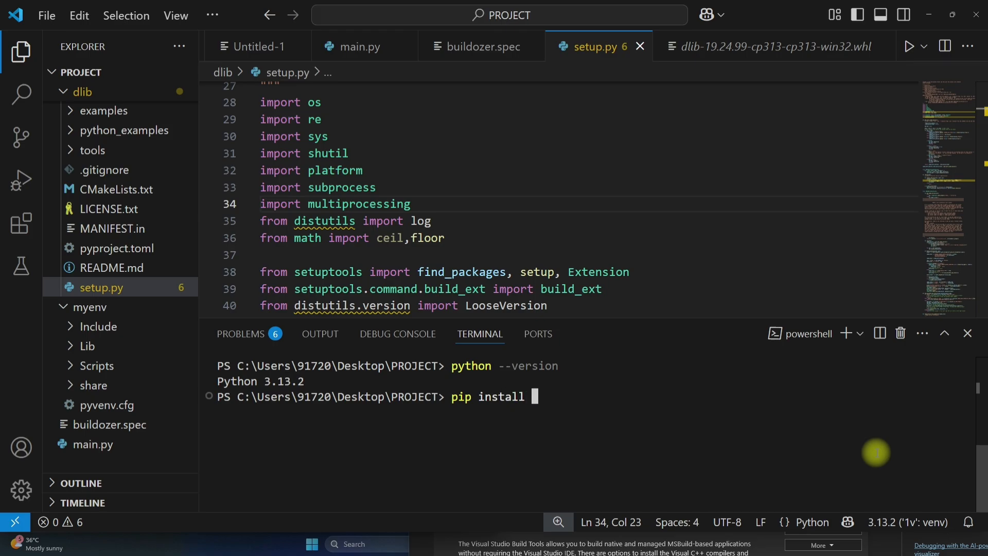
pyautogui.moveTo(573, 414)
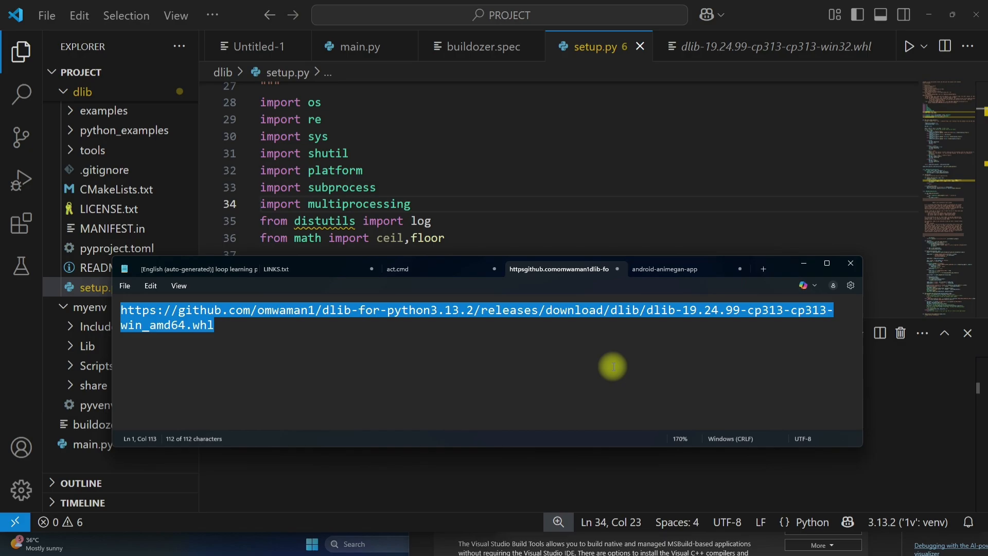
pyautogui.moveTo(861, 398)
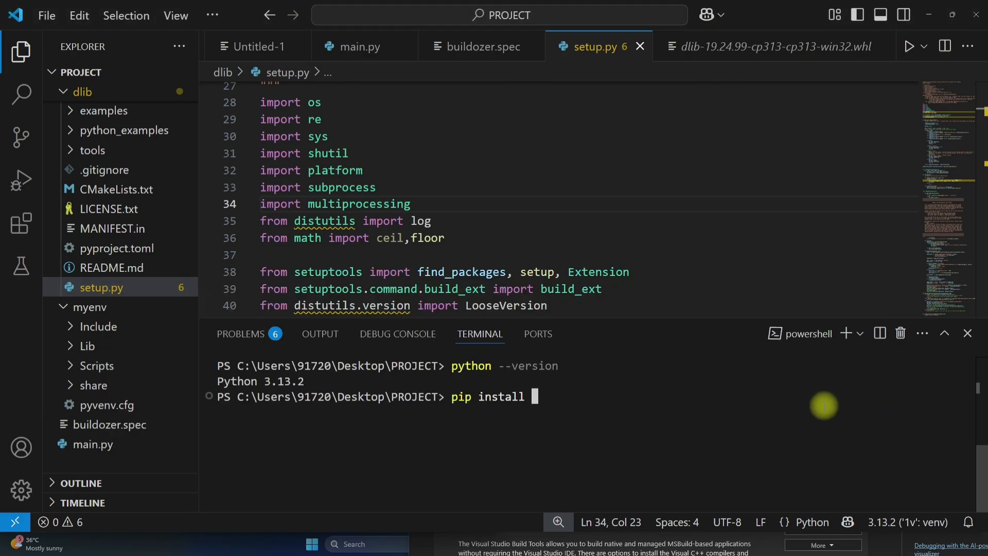
pyautogui.write('https://github.com/omwaman1/dlib-for-python3.13.2/releases/download/dlib/dlib-19.24.99-cp313-cp313-win_amd64.whl')
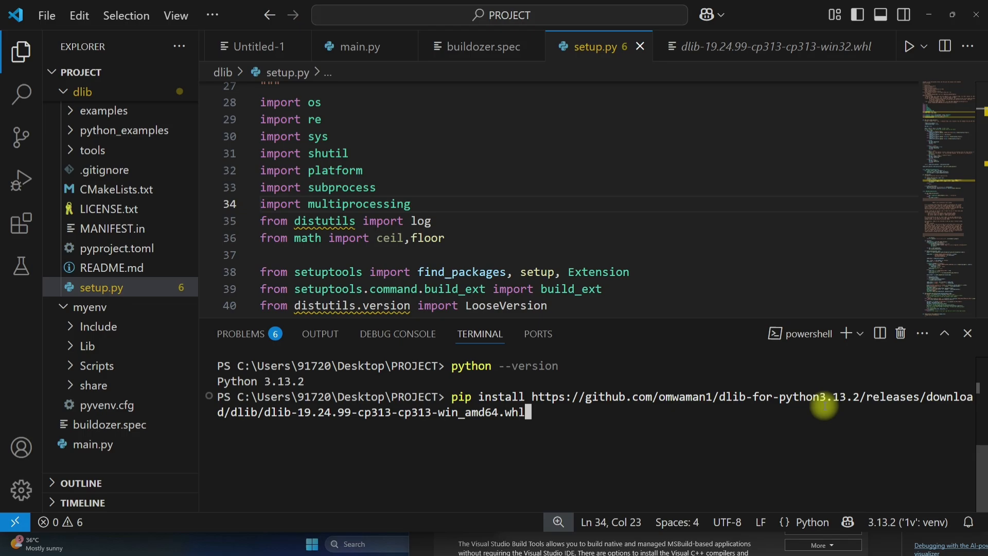
# Run the command so pip downloads and reports dlib 19.24.99 successfully installed
pyautogui.press('enter')
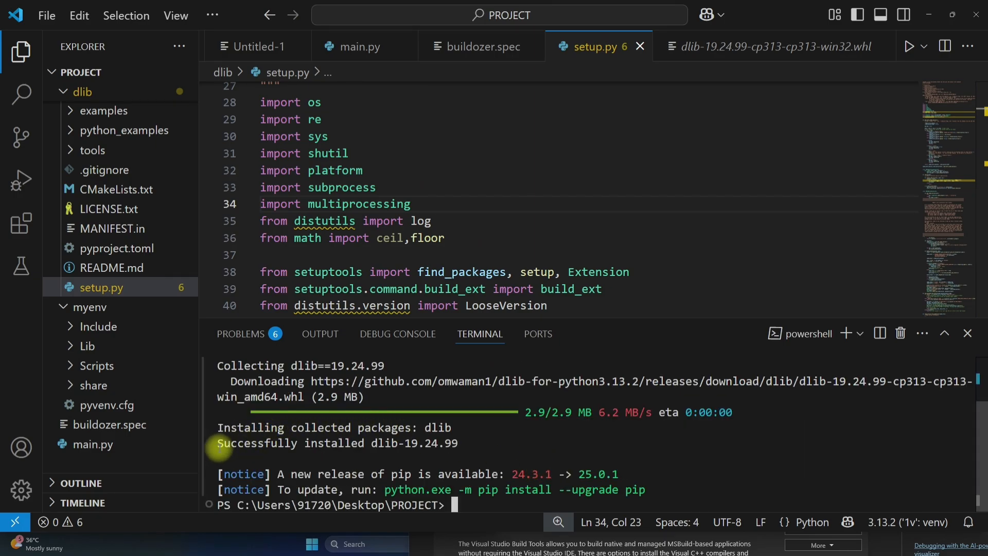
pyautogui.moveTo(217, 442); pyautogui.dragTo(457, 442)
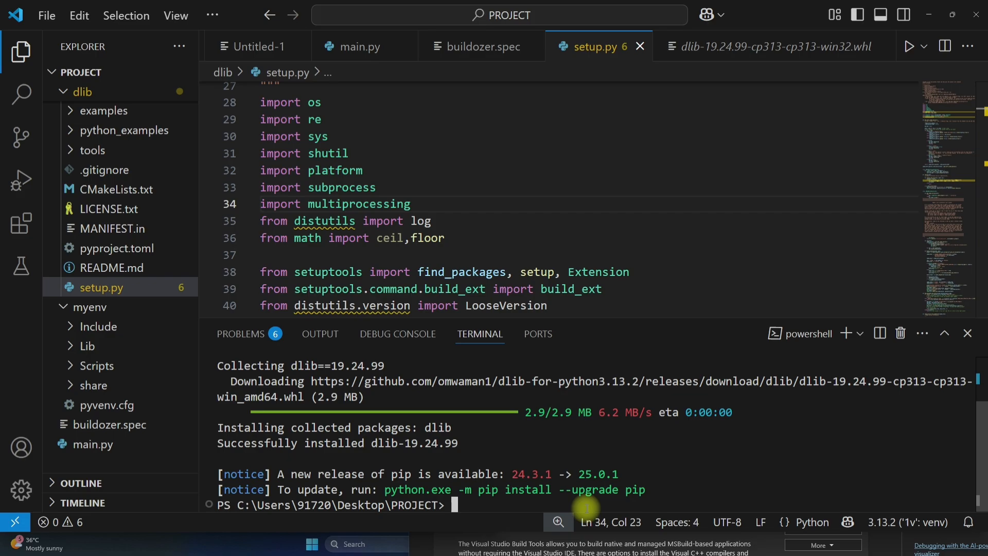
# Start typing pip install dlib at the terminal prompt
pyautogui.write('pip inst')
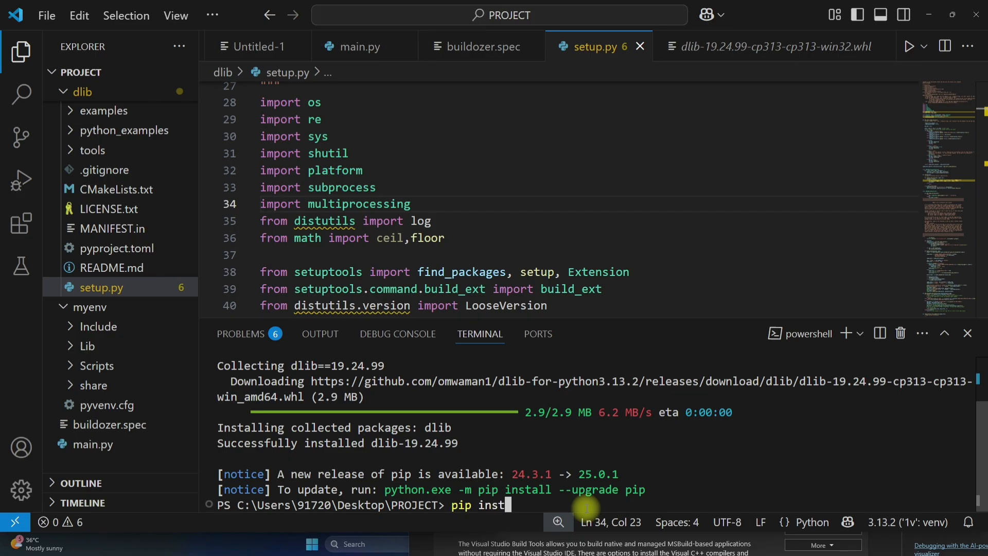
pyautogui.write('all dli')
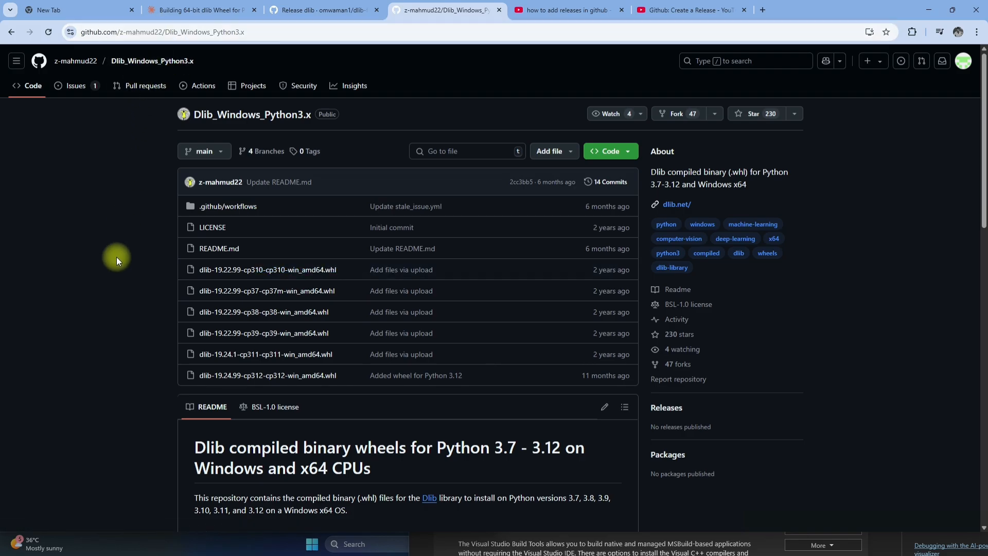
pyautogui.moveTo(294, 269)
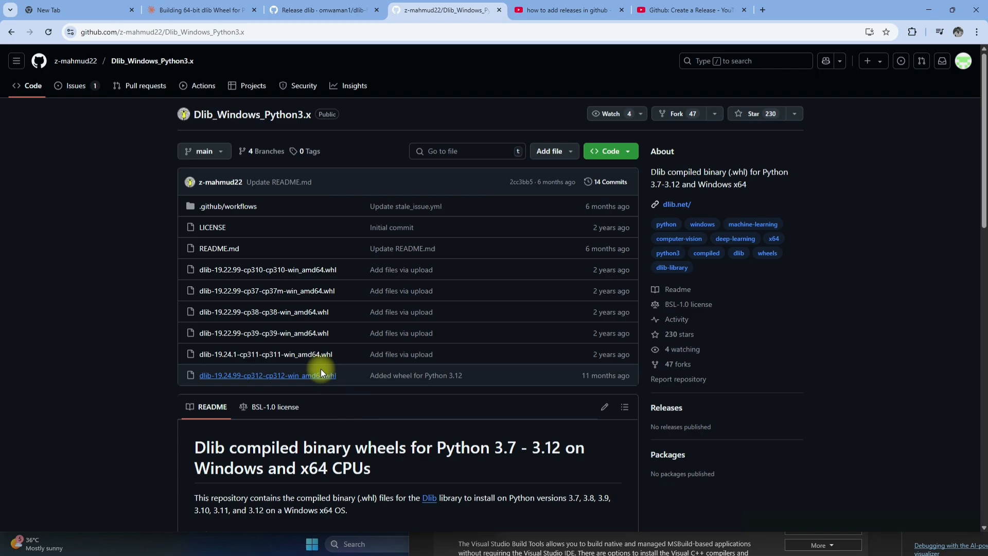
pyautogui.moveTo(273, 359)
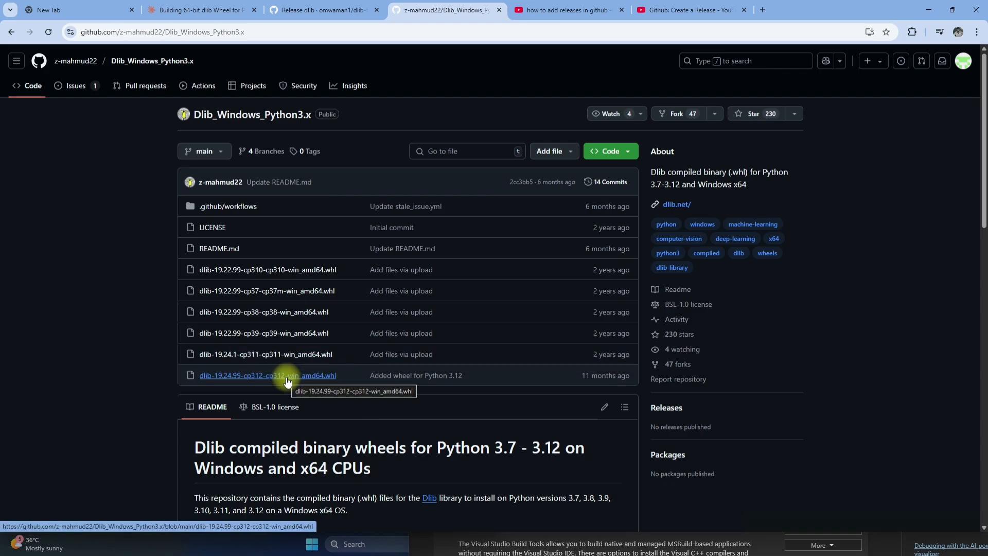
pyautogui.moveTo(263, 333)
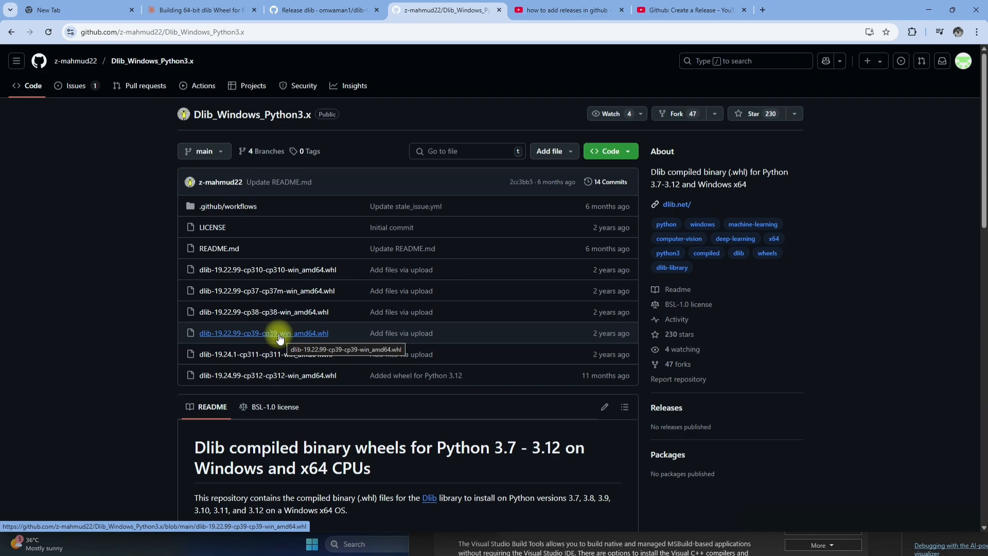
pyautogui.moveTo(267, 270)
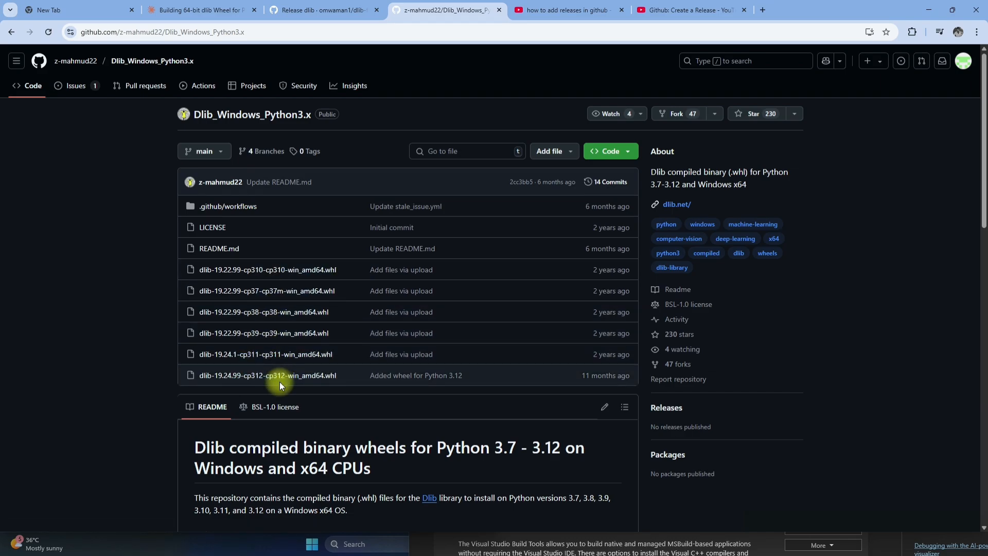
# Copy the link address of dlib-19.24.99-cp312-cp312-win_amd64.whl from the repository
pyautogui.rightClick(267, 375)
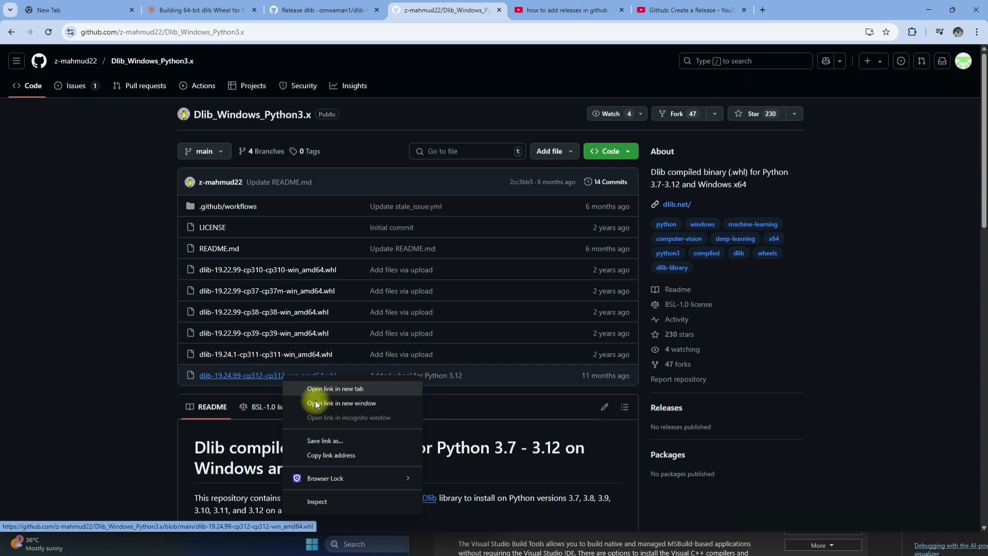
pyautogui.click(330, 459)
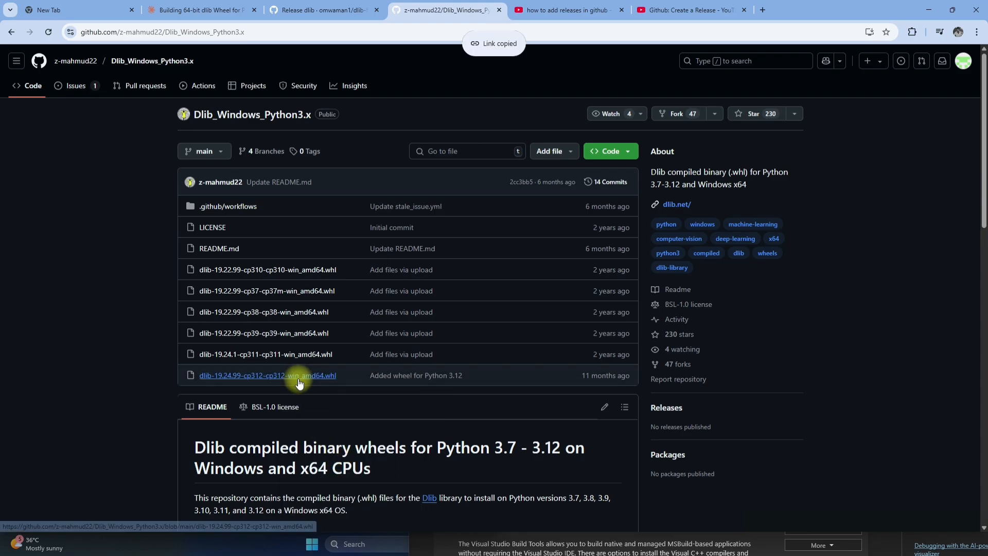
pyautogui.scroll(-3)
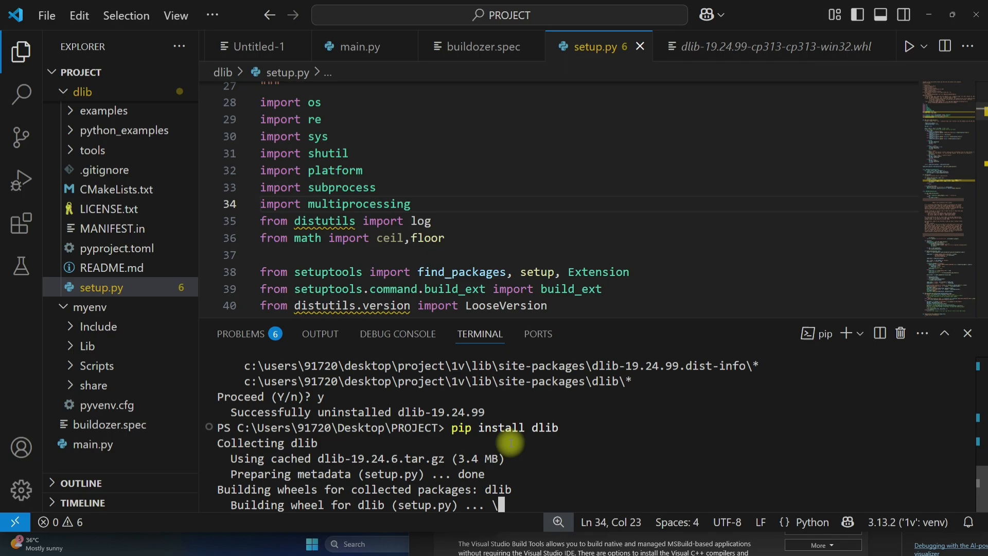
pyautogui.moveTo(559, 430)
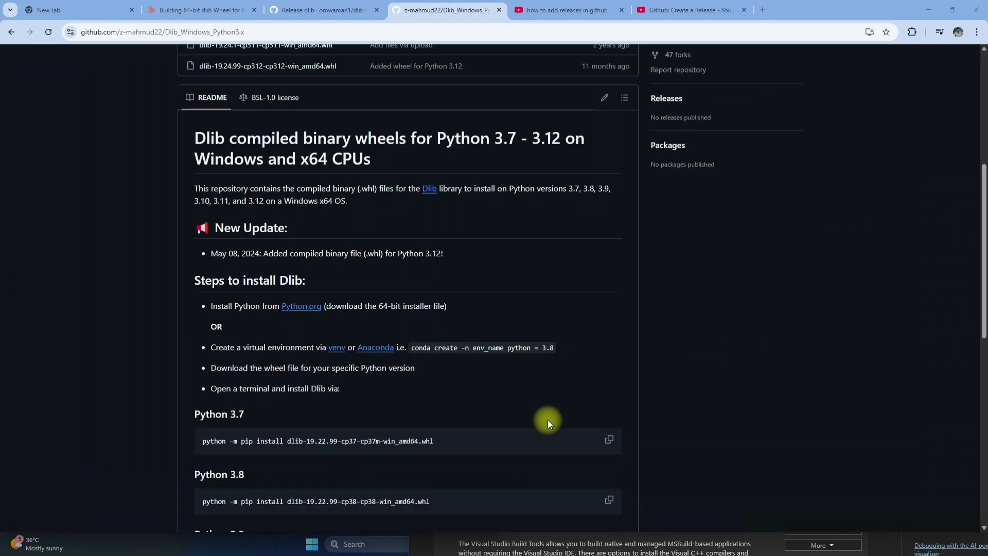
pyautogui.moveTo(459, 270)
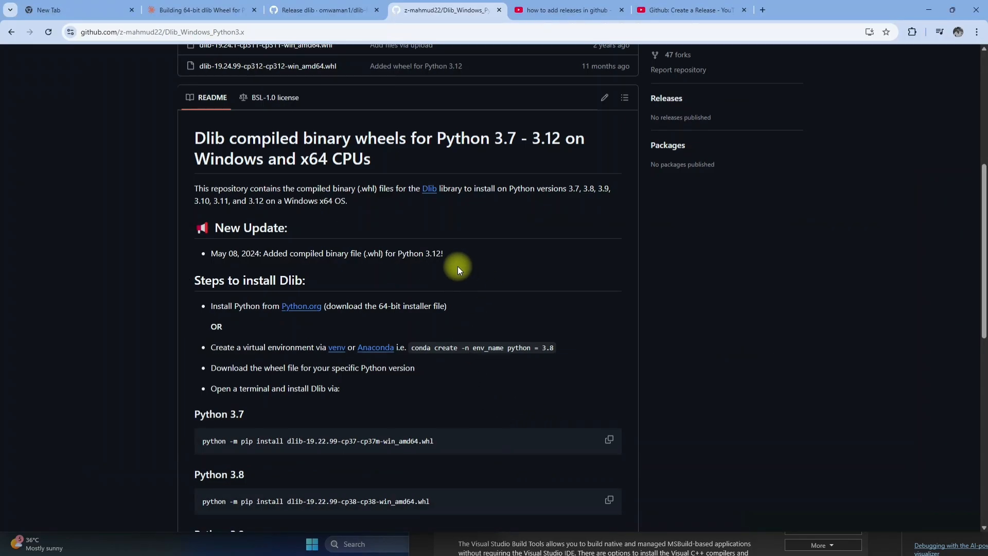
# Scroll the repository page down to the README's Steps to install Dlib section
pyautogui.scroll(-3)
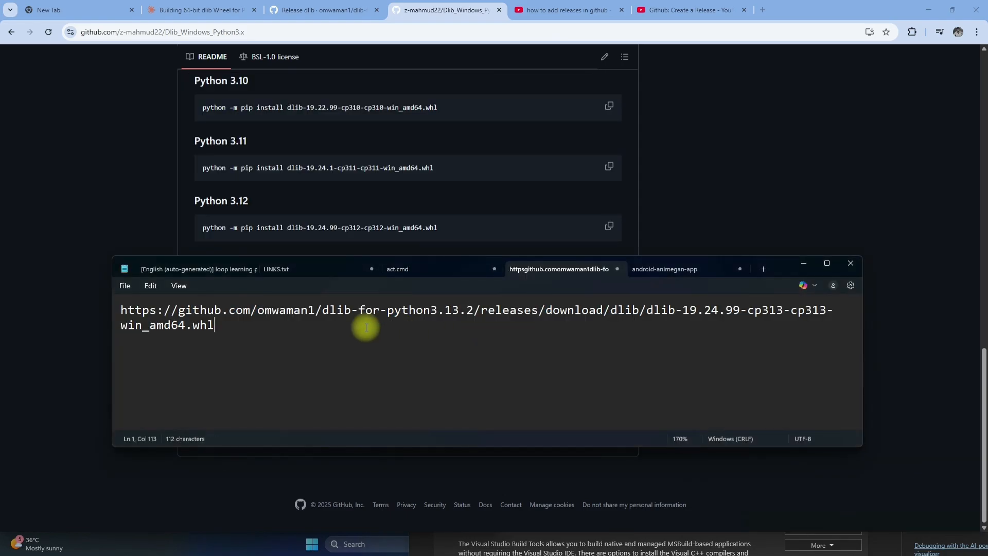
pyautogui.moveTo(672, 322)
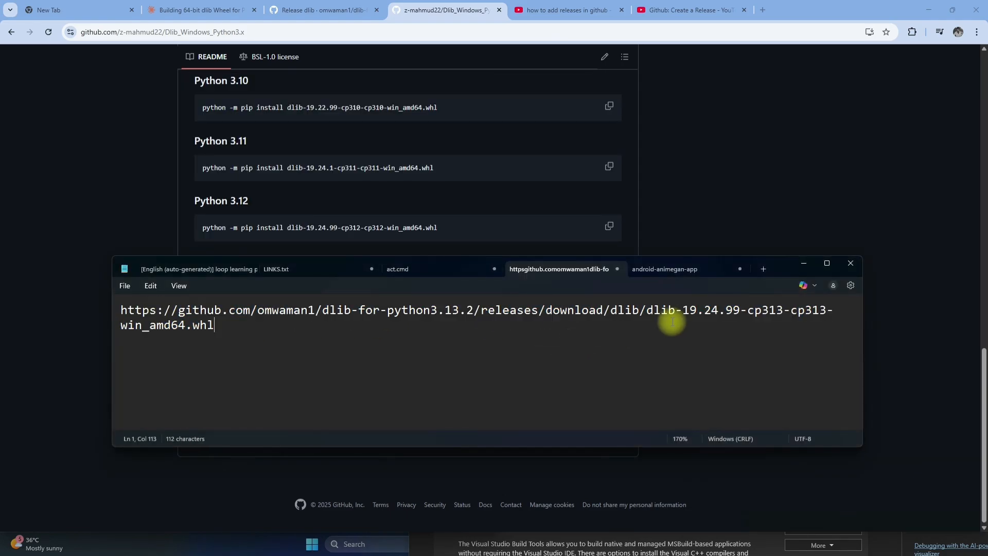
pyautogui.moveTo(792, 313)
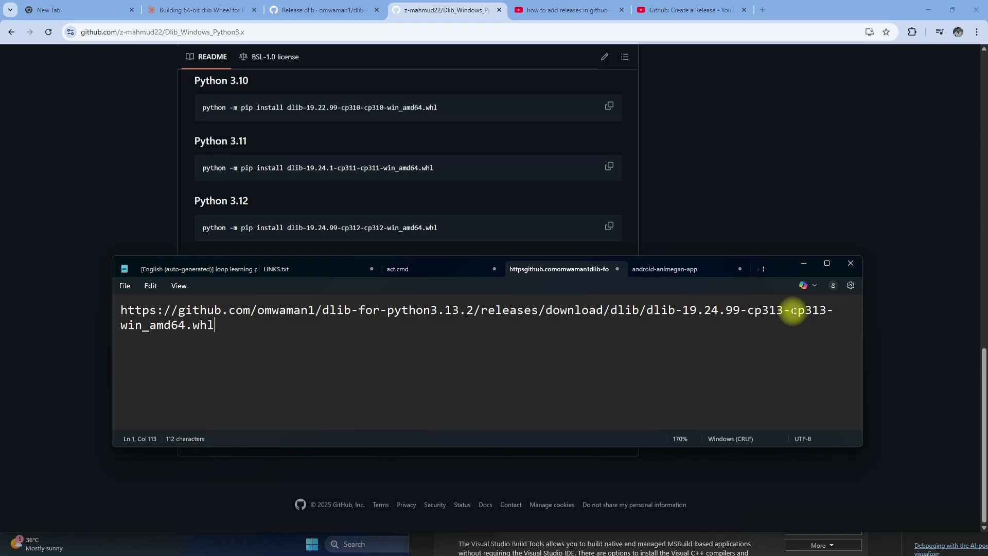